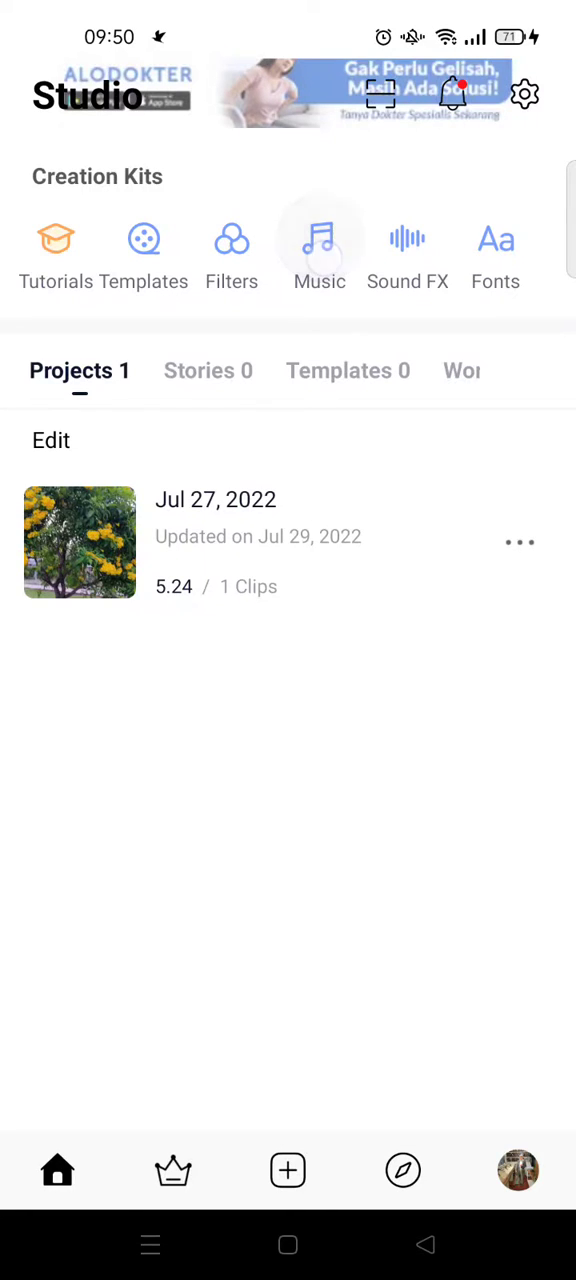
# Step: Extract audio from a gallery video via Music > + > Extract from video and start naming it 'ex…'
pyautogui.click(320, 240)
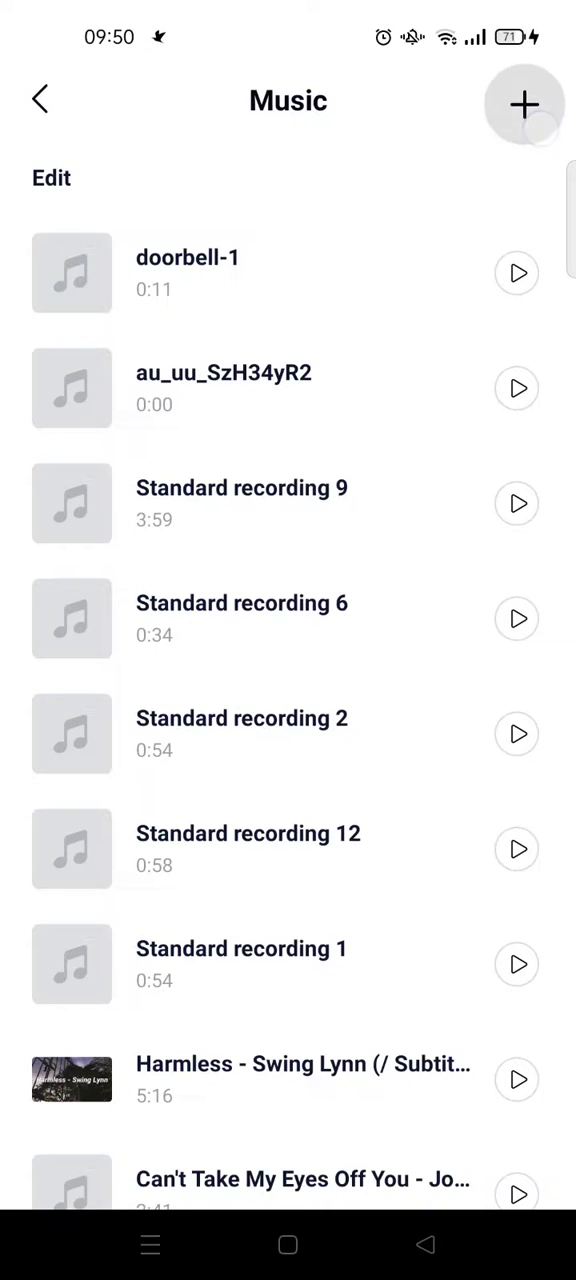
pyautogui.click(524, 104)
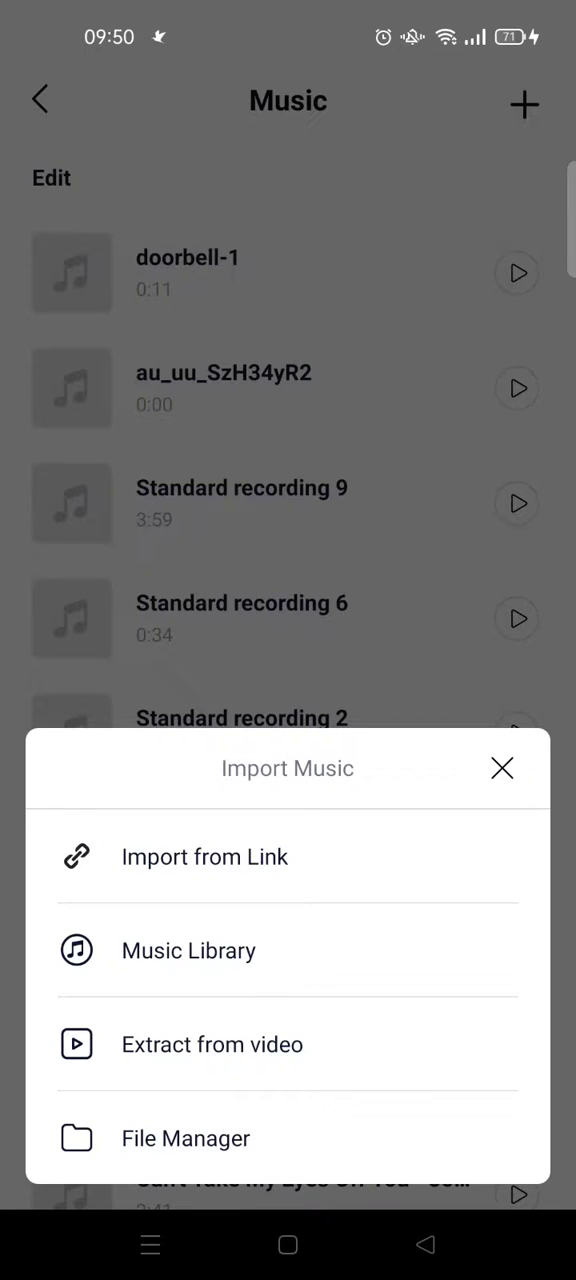
pyautogui.click(502, 768)
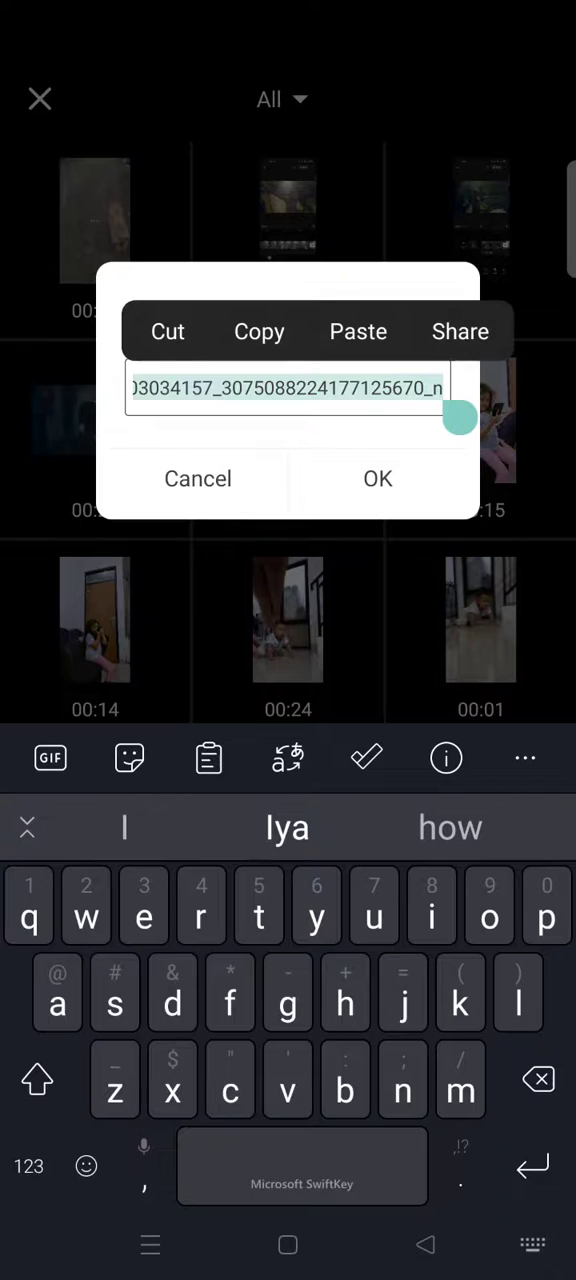
pyautogui.write('extracted a')
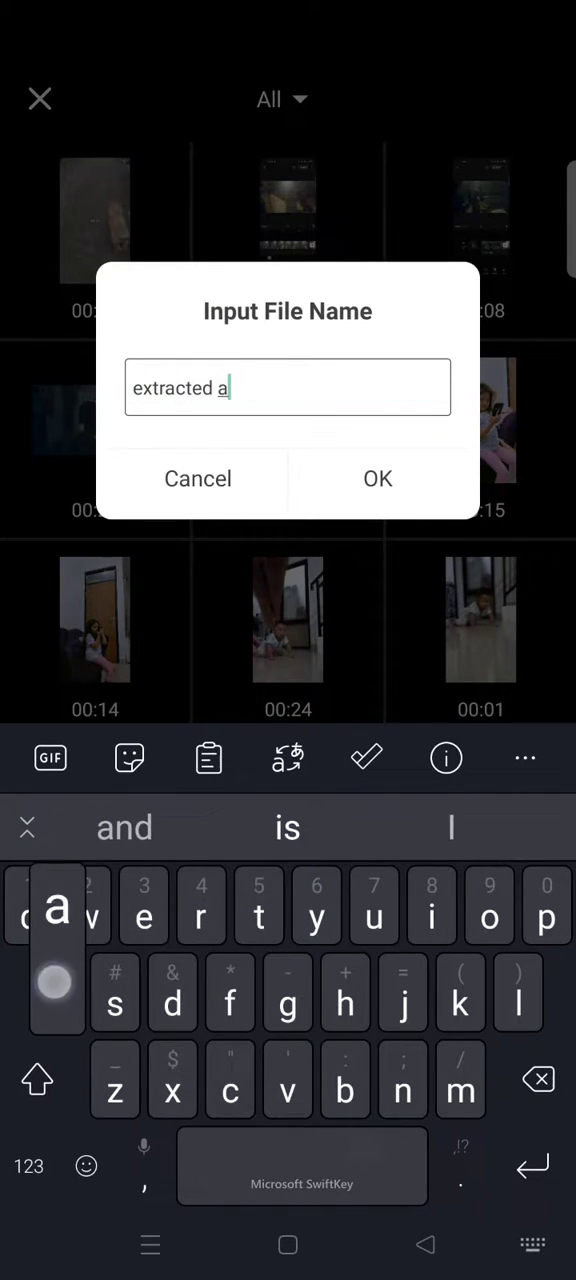
# Step: Confirm the name 'extracted audio' and start a new project from that 5-second track
pyautogui.click(378, 478)
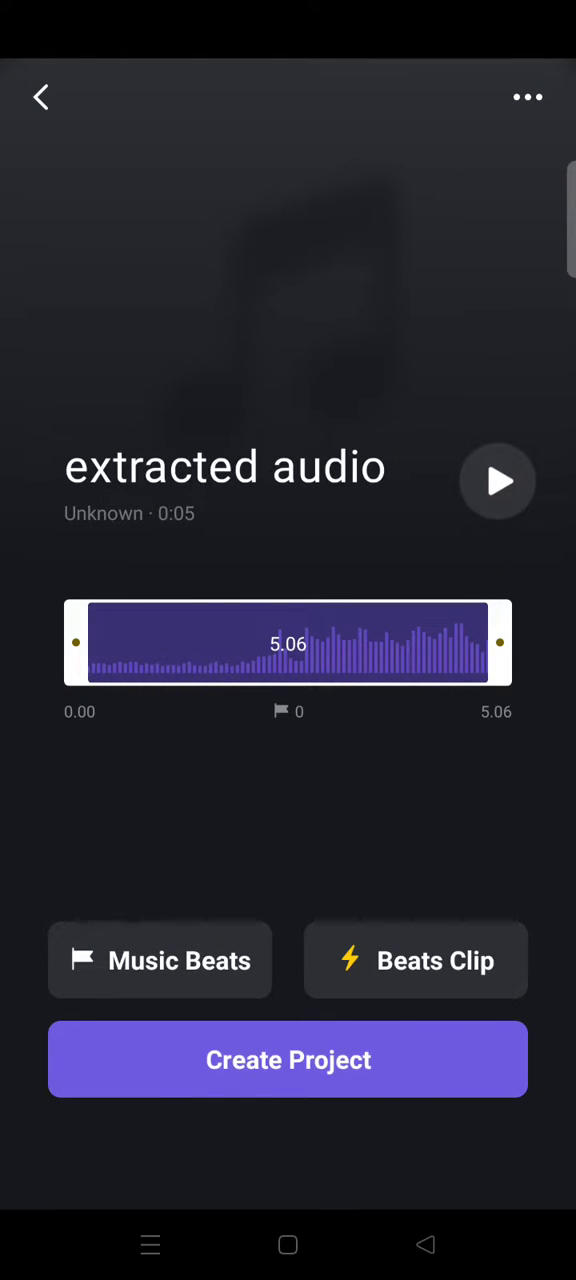
pyautogui.click(288, 1060)
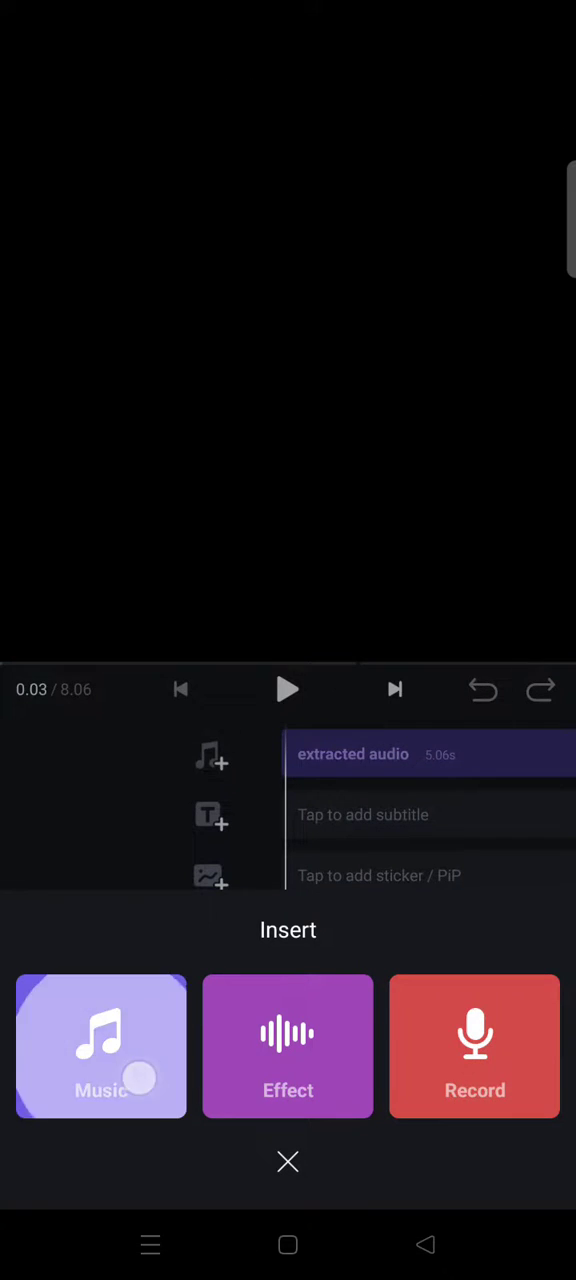
# Step: From the project timeline choose Insert > Music and bring up the import options with 'extracted audio' listed first
pyautogui.click(100, 1046)
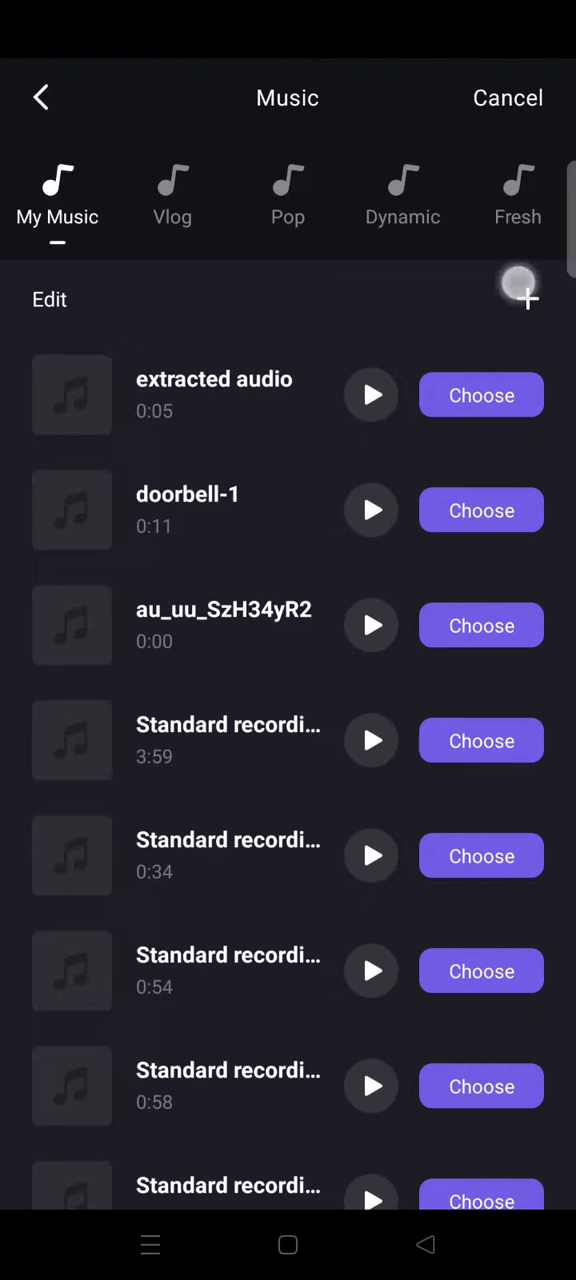
pyautogui.click(526, 298)
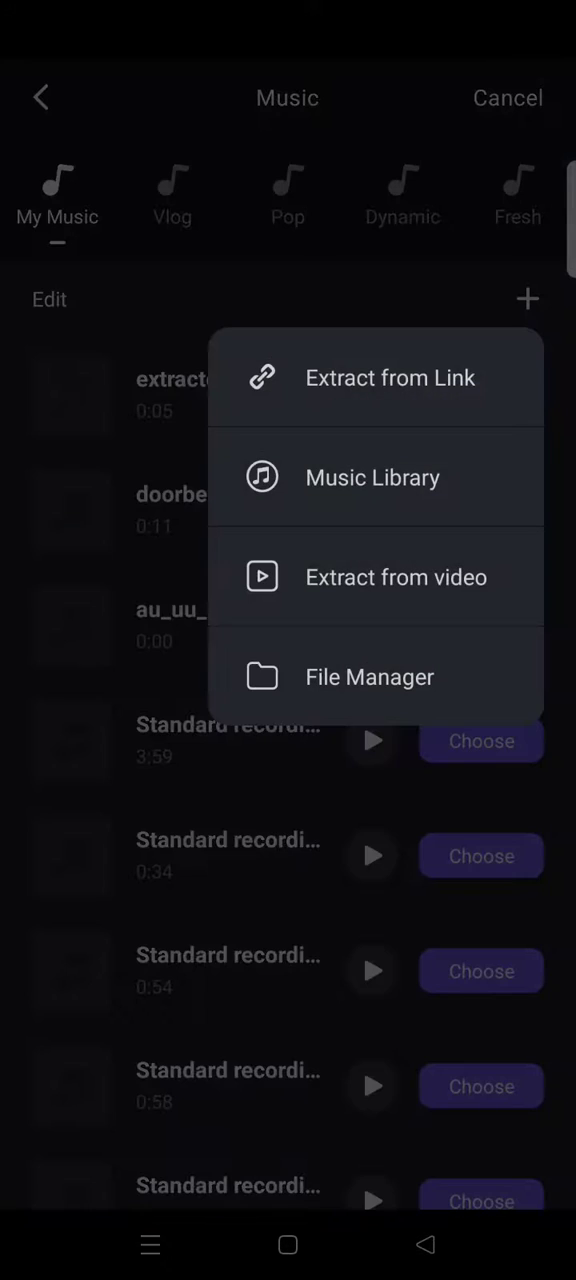